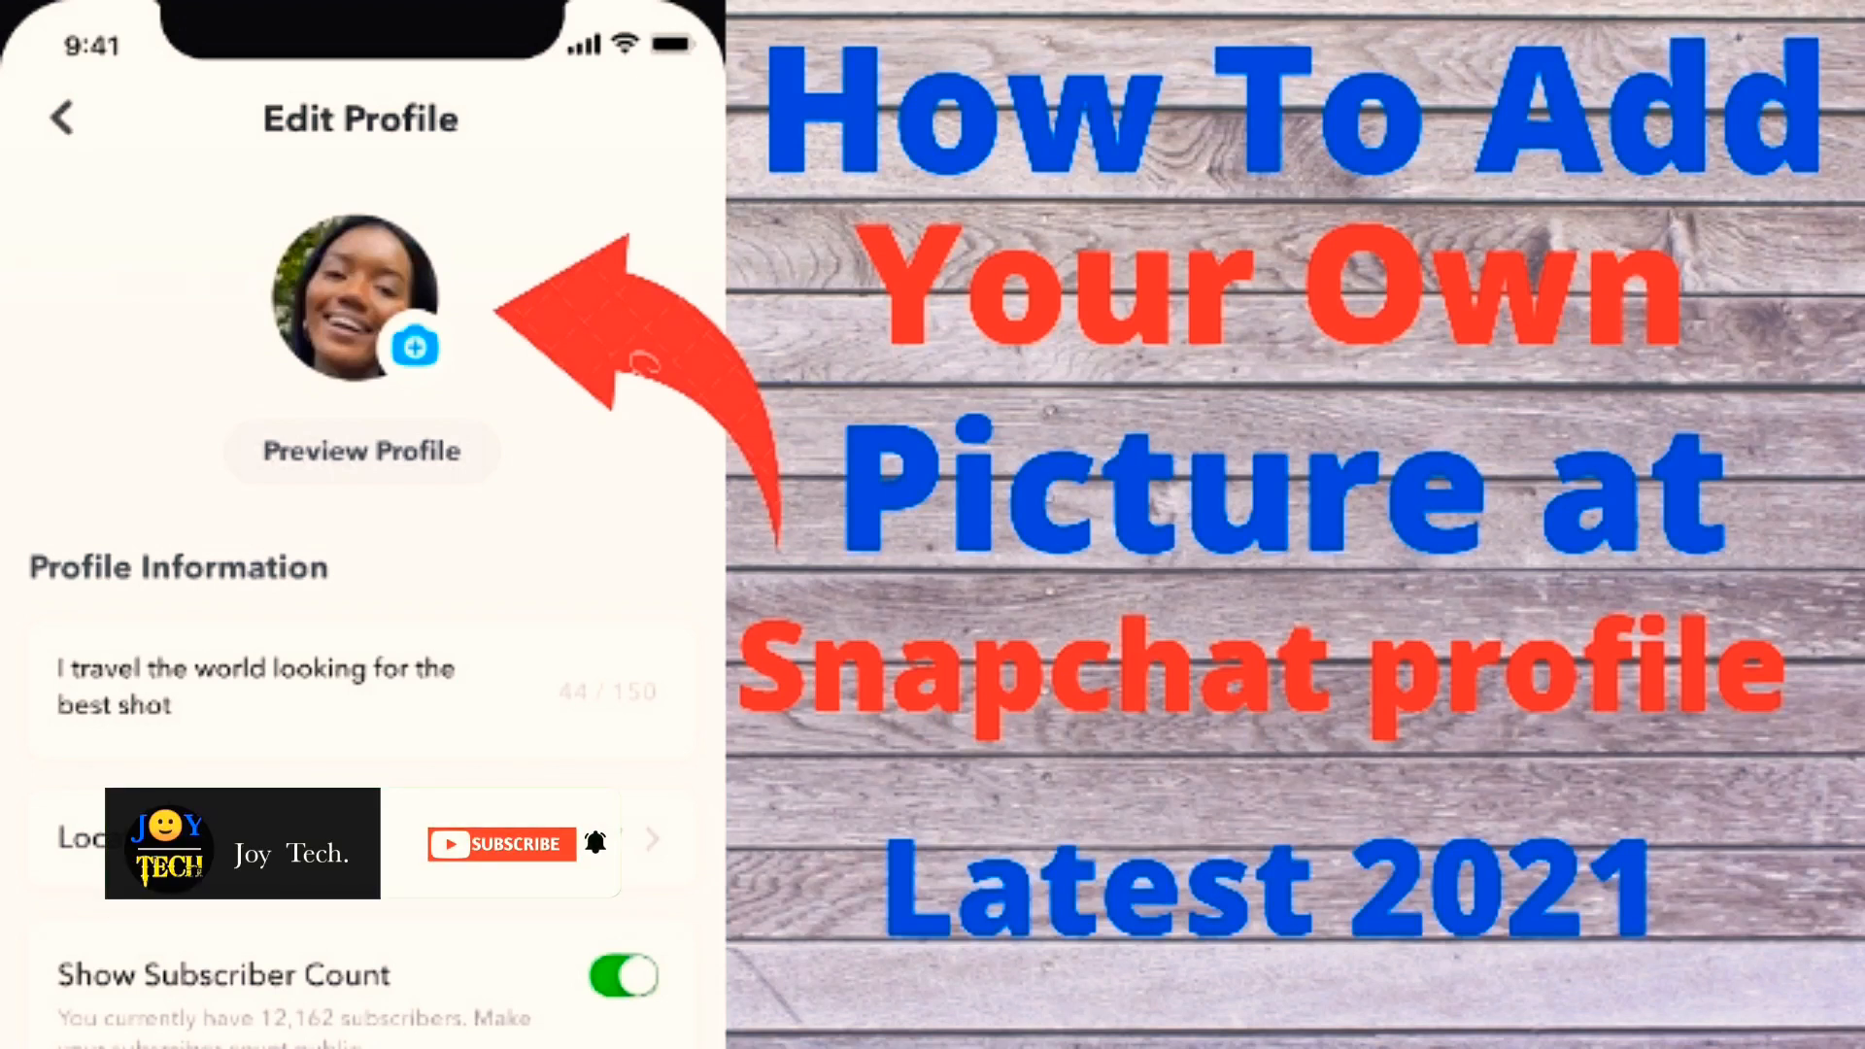
Skip past the YouTube tutorial's title card to the phone's home screen.
left_click(501, 844)
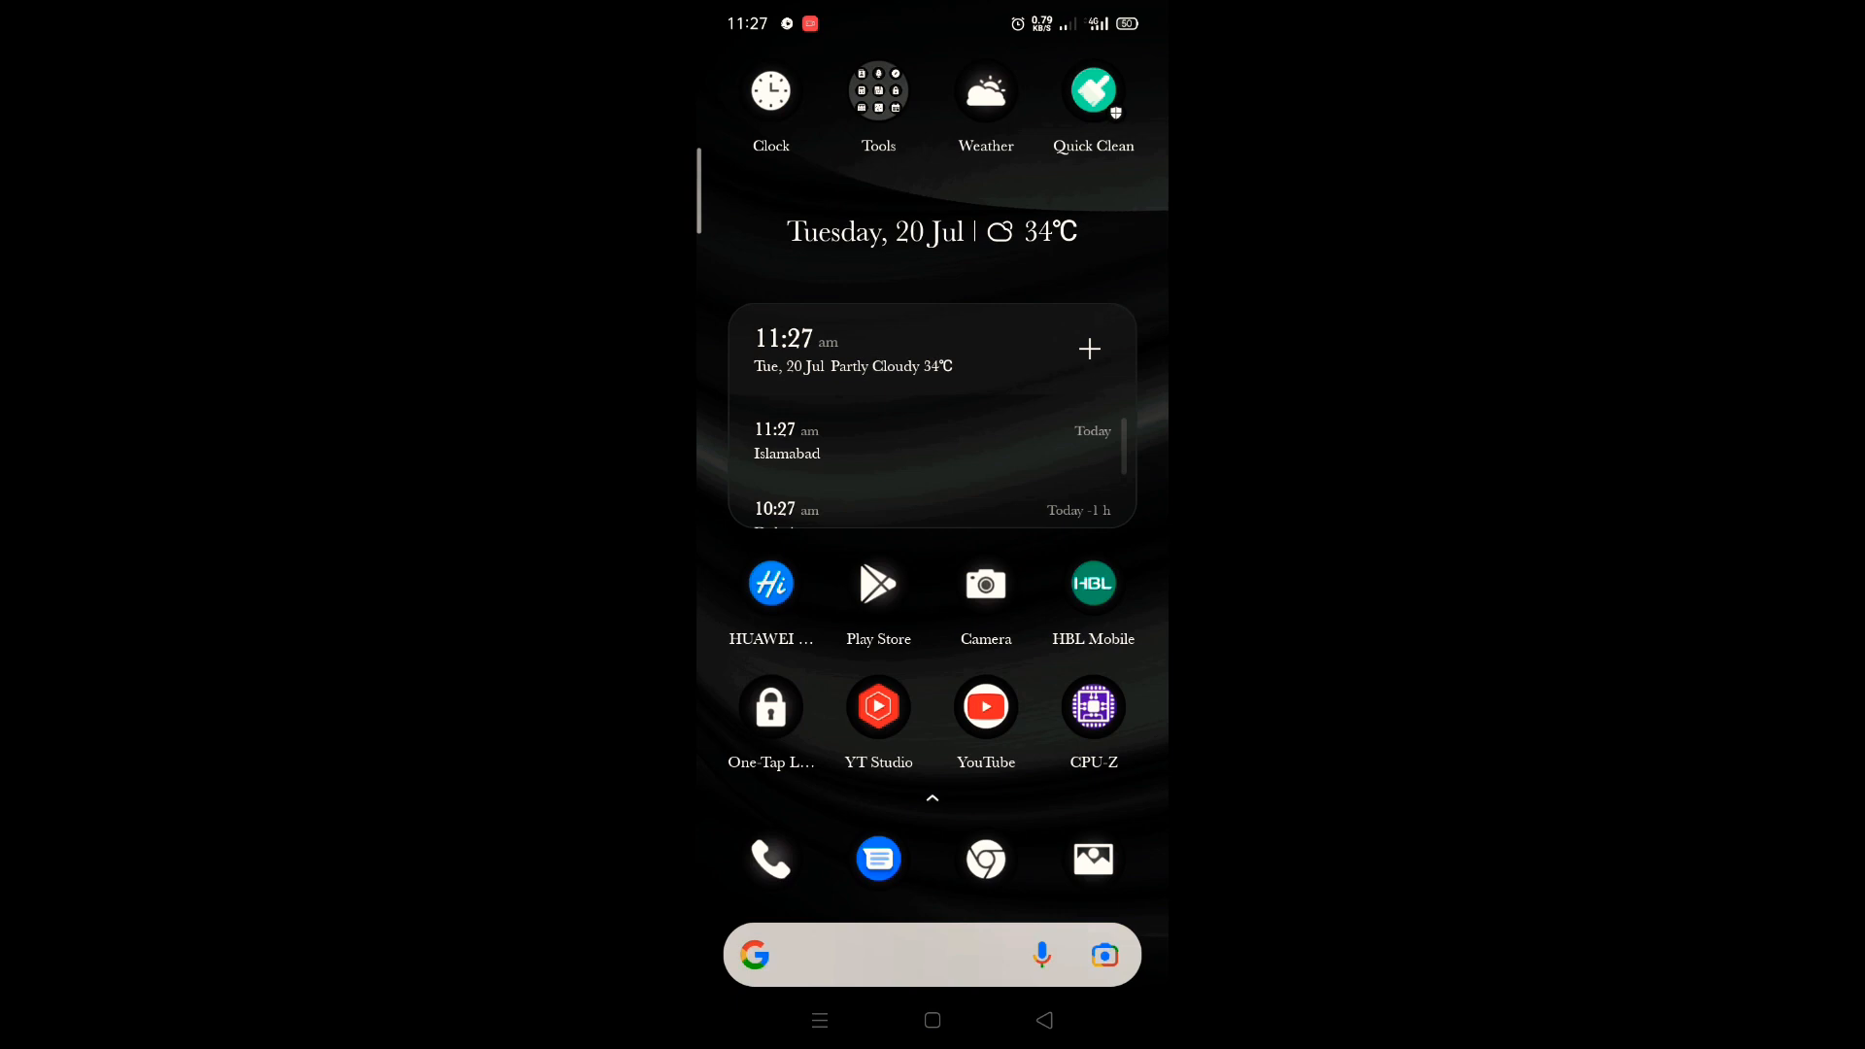
Swipe left through two launcher pages and launch Snapchat.
scroll("left", 3)
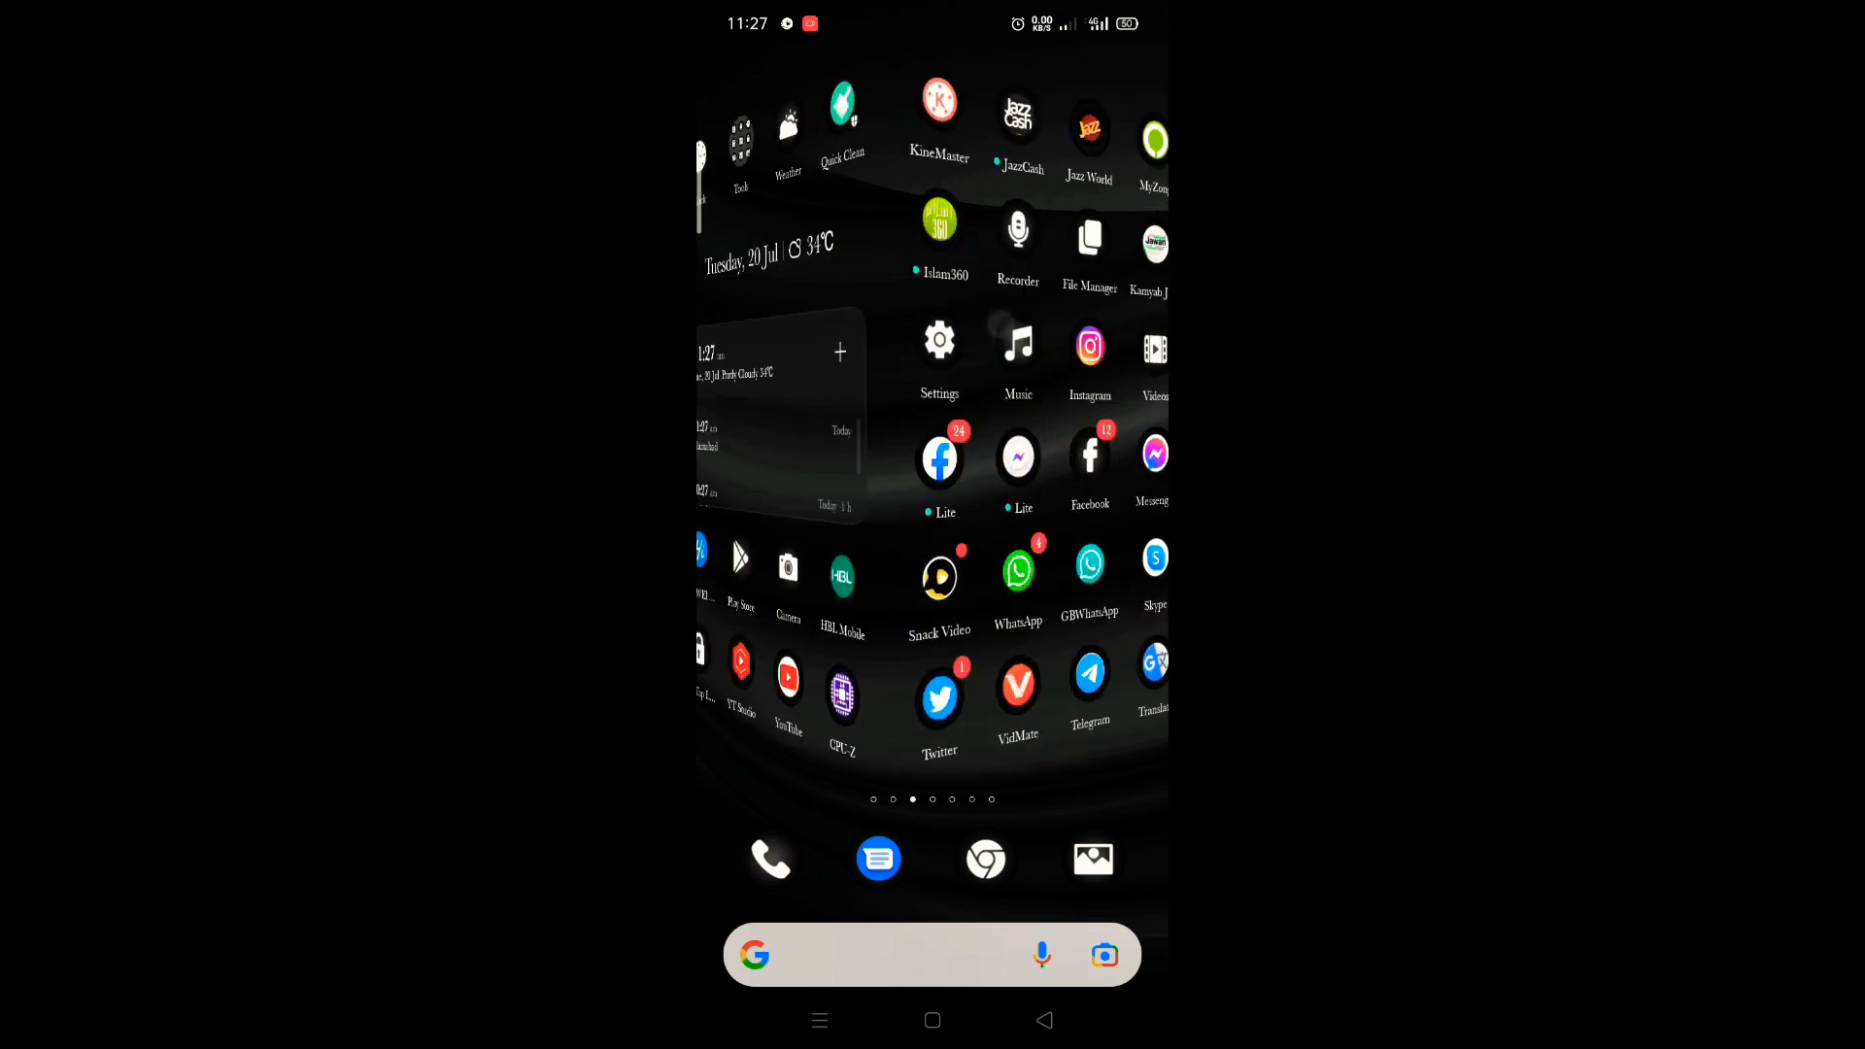
scroll("left", 3)
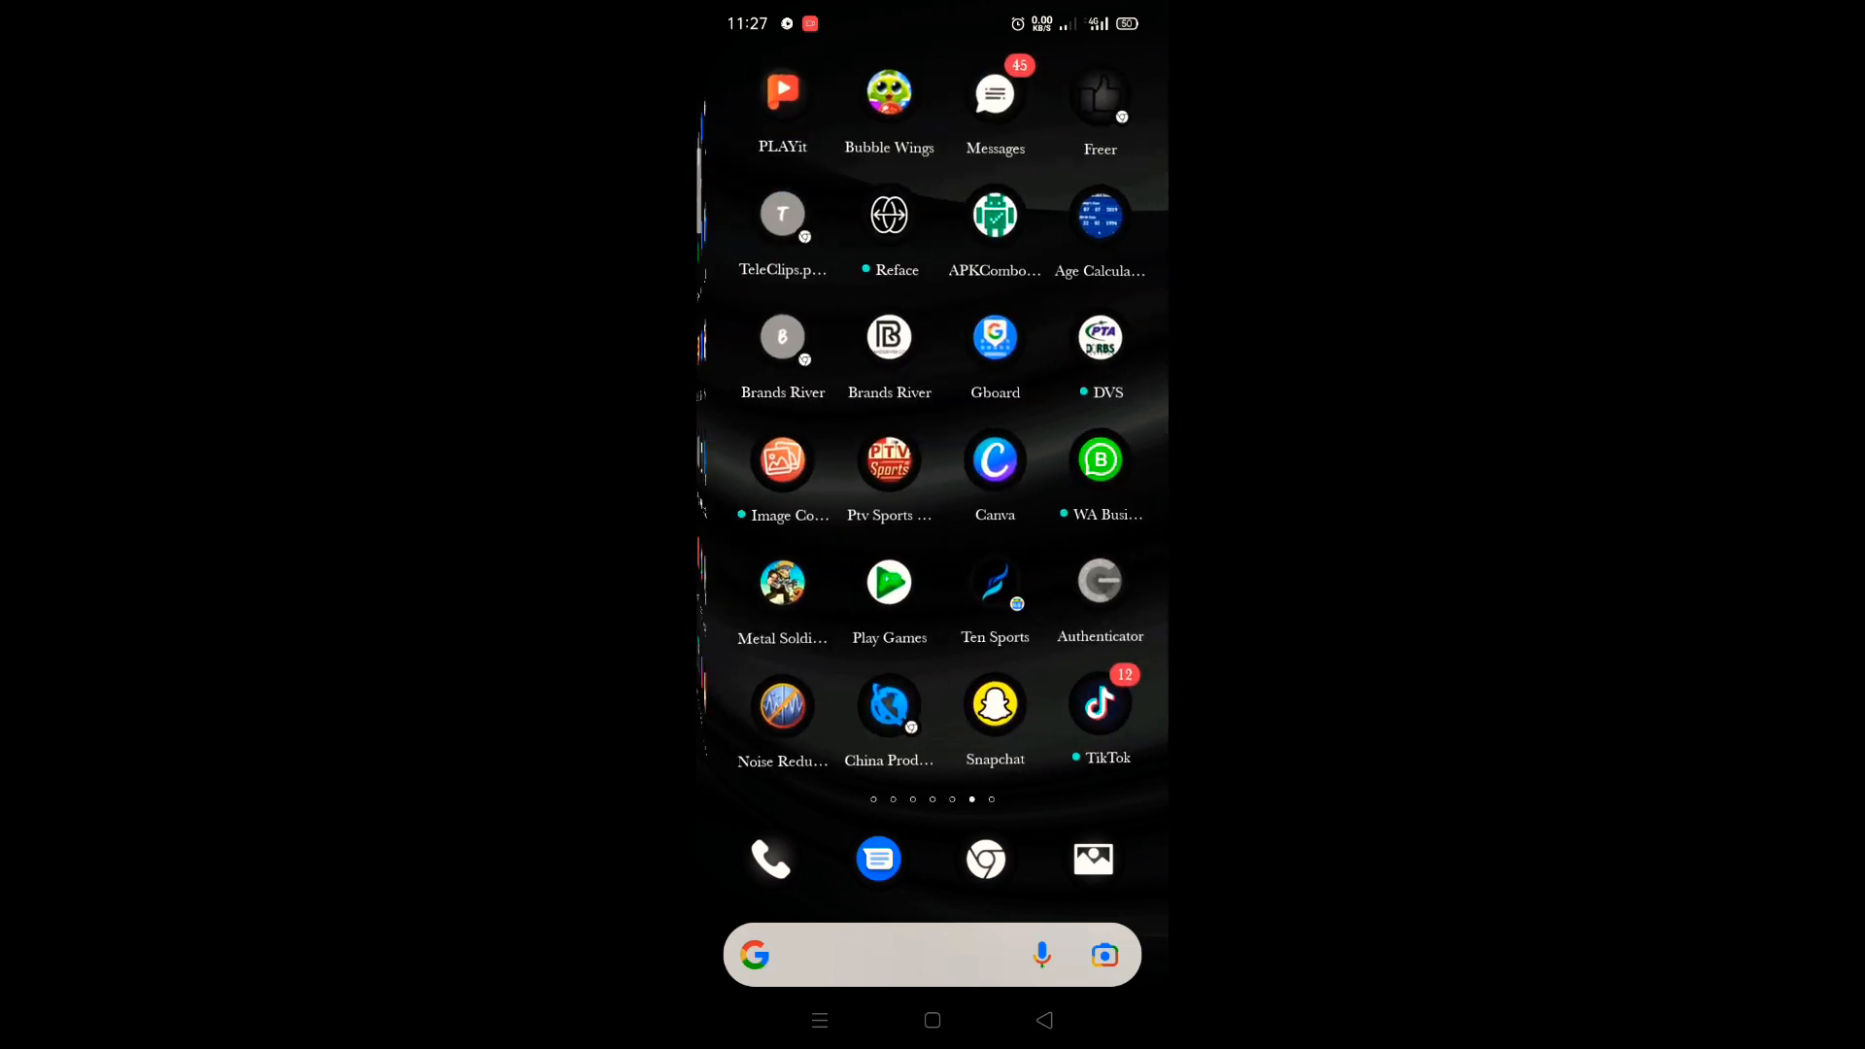
left_click(995, 704)
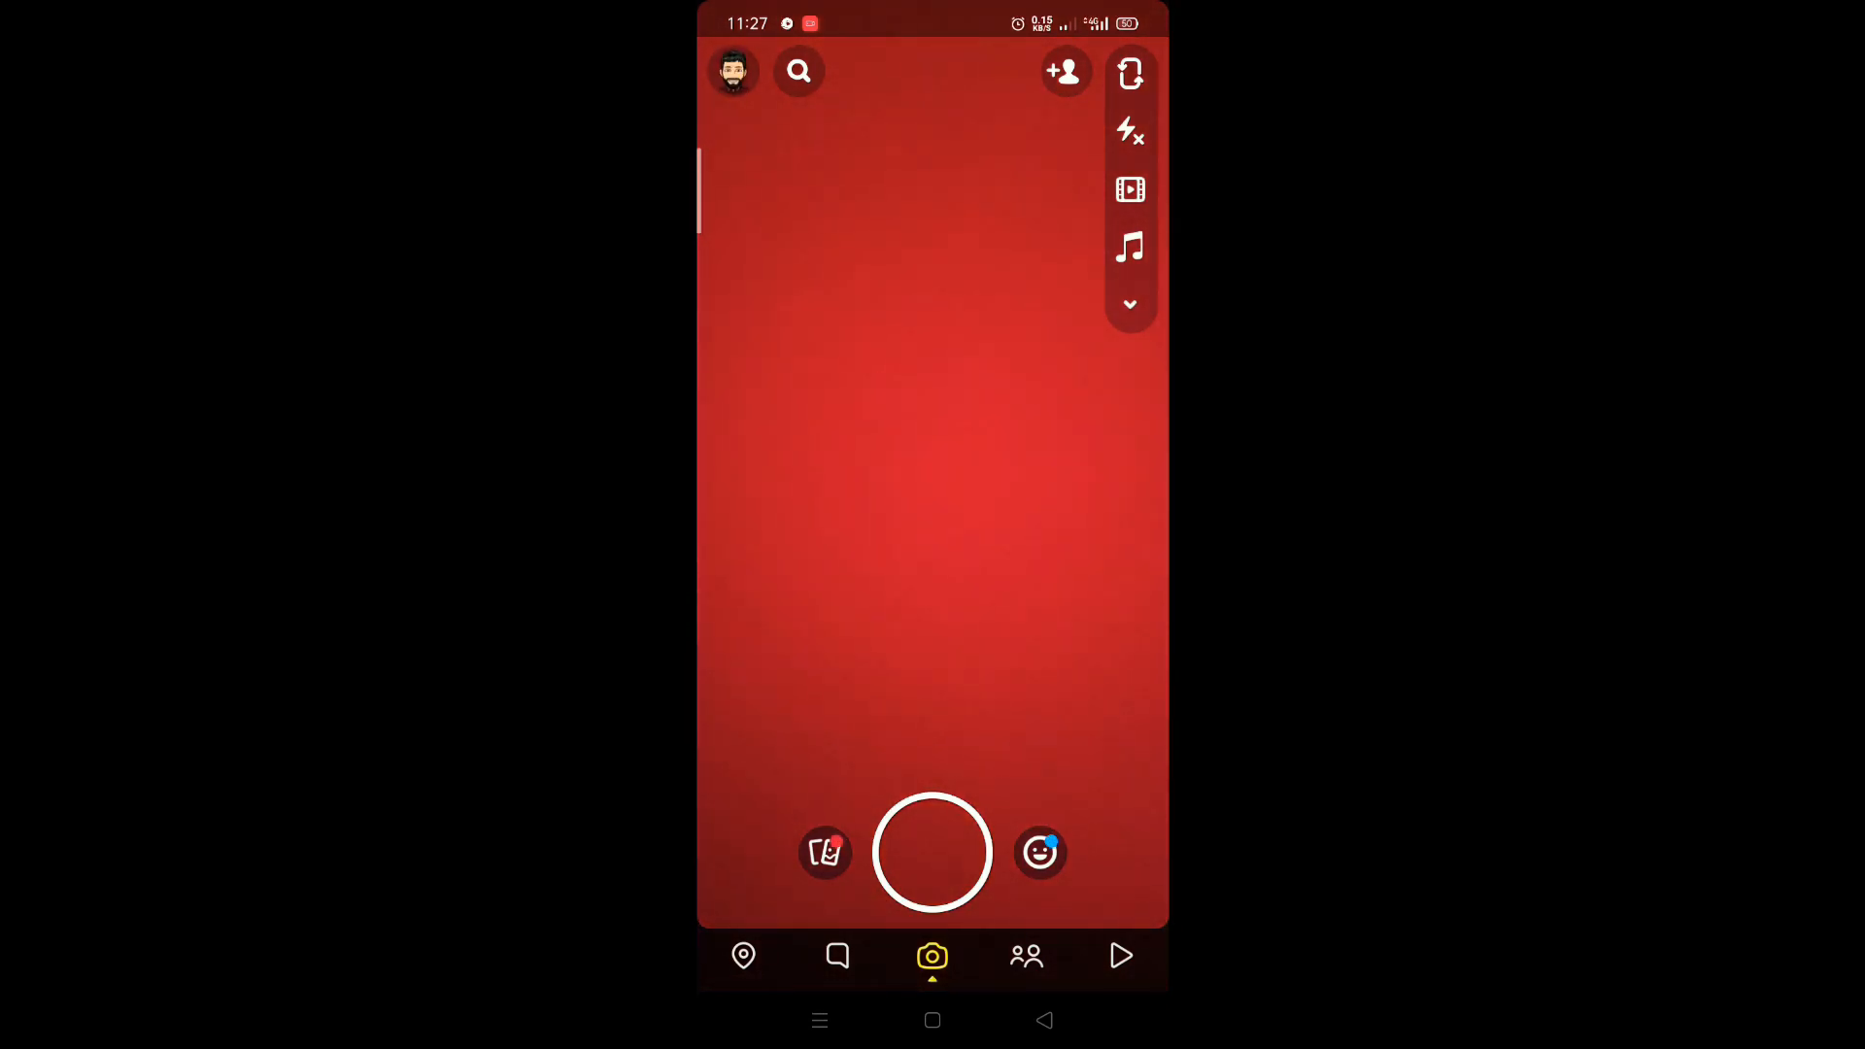
Open the profile from the Bitmoji avatar, then view and dismiss the Snapcode sharing options.
left_click(732, 71)
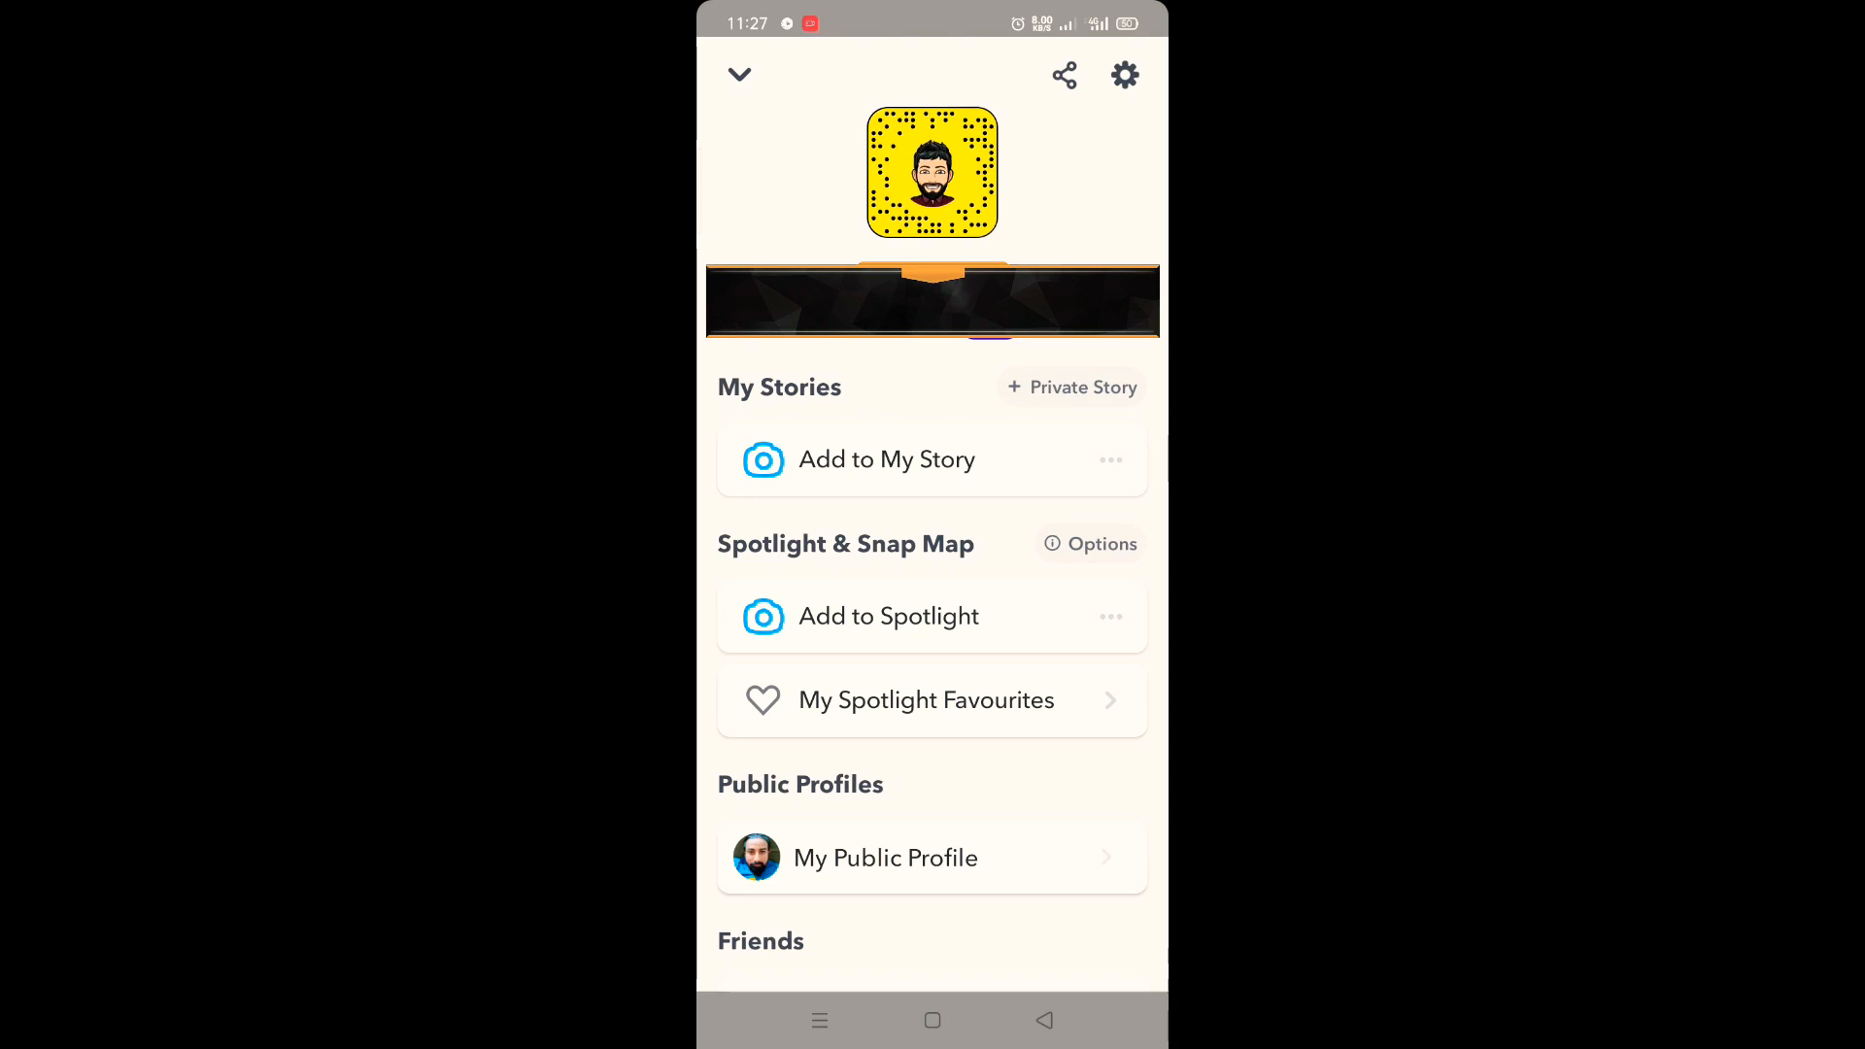
left_click(931, 171)
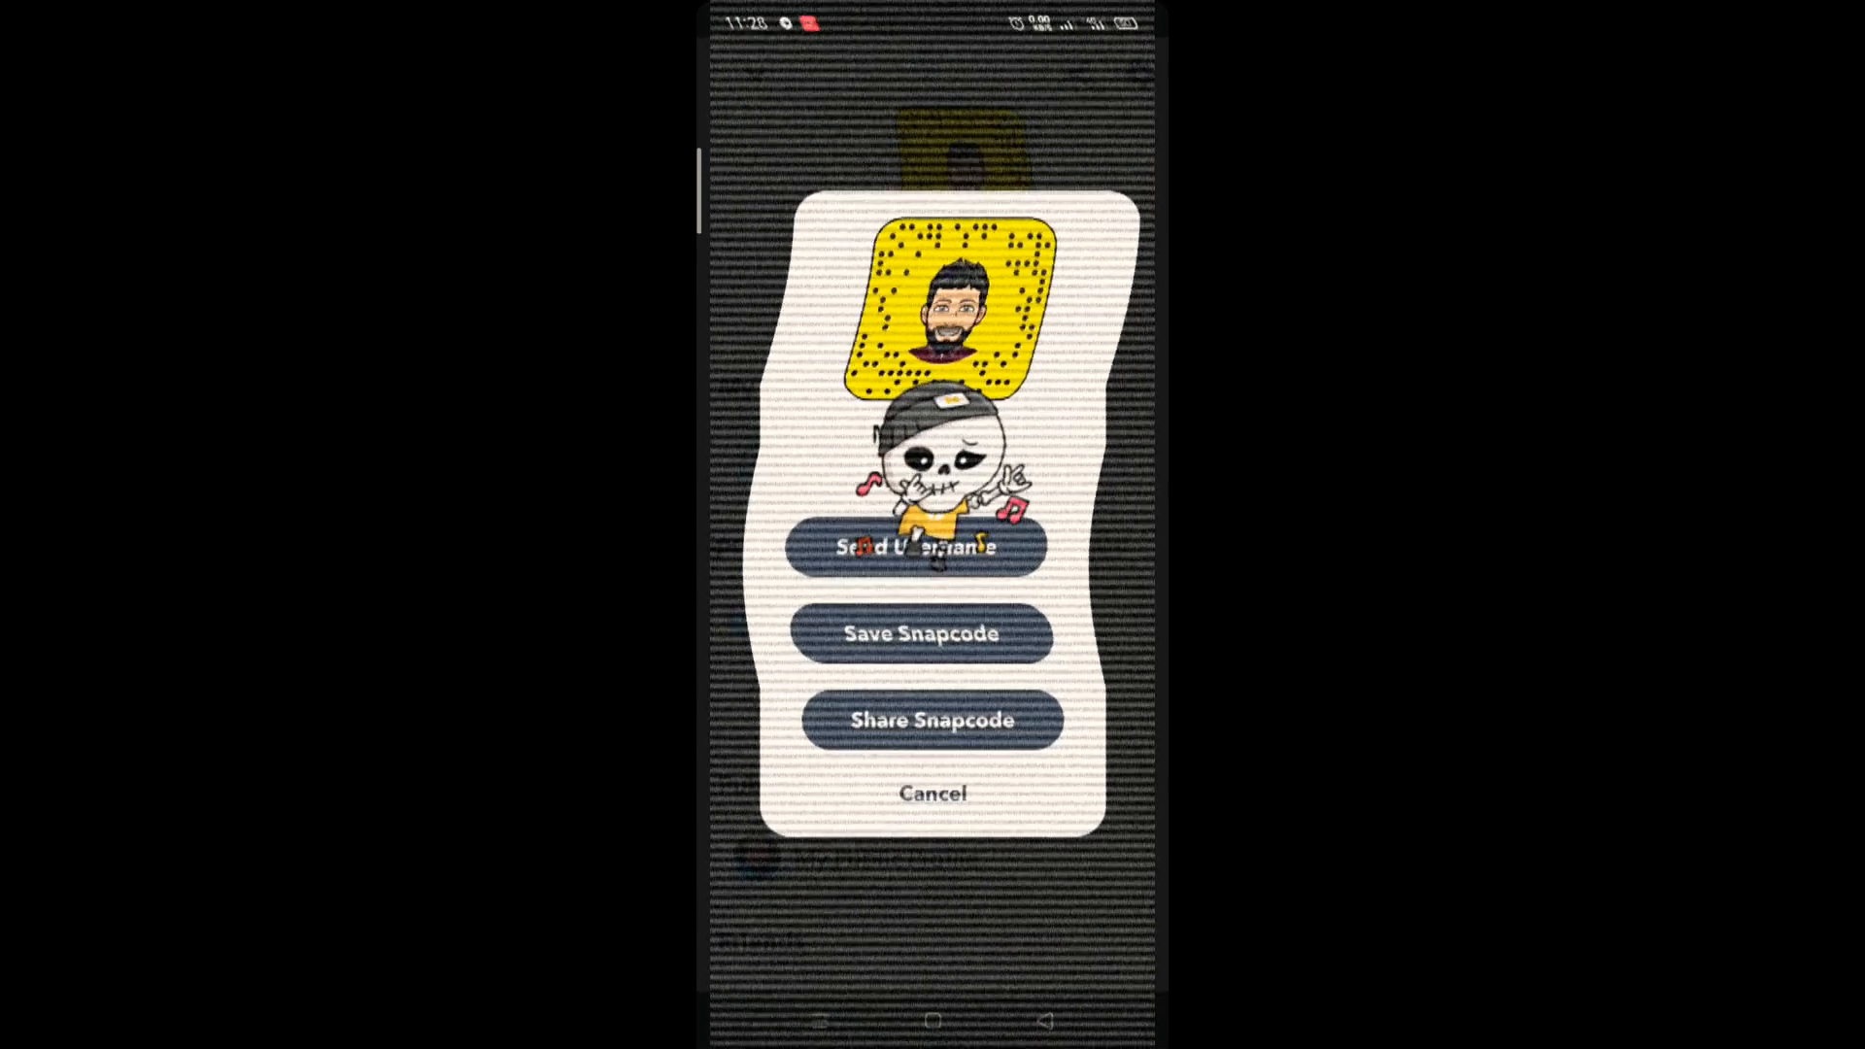
left_click(932, 794)
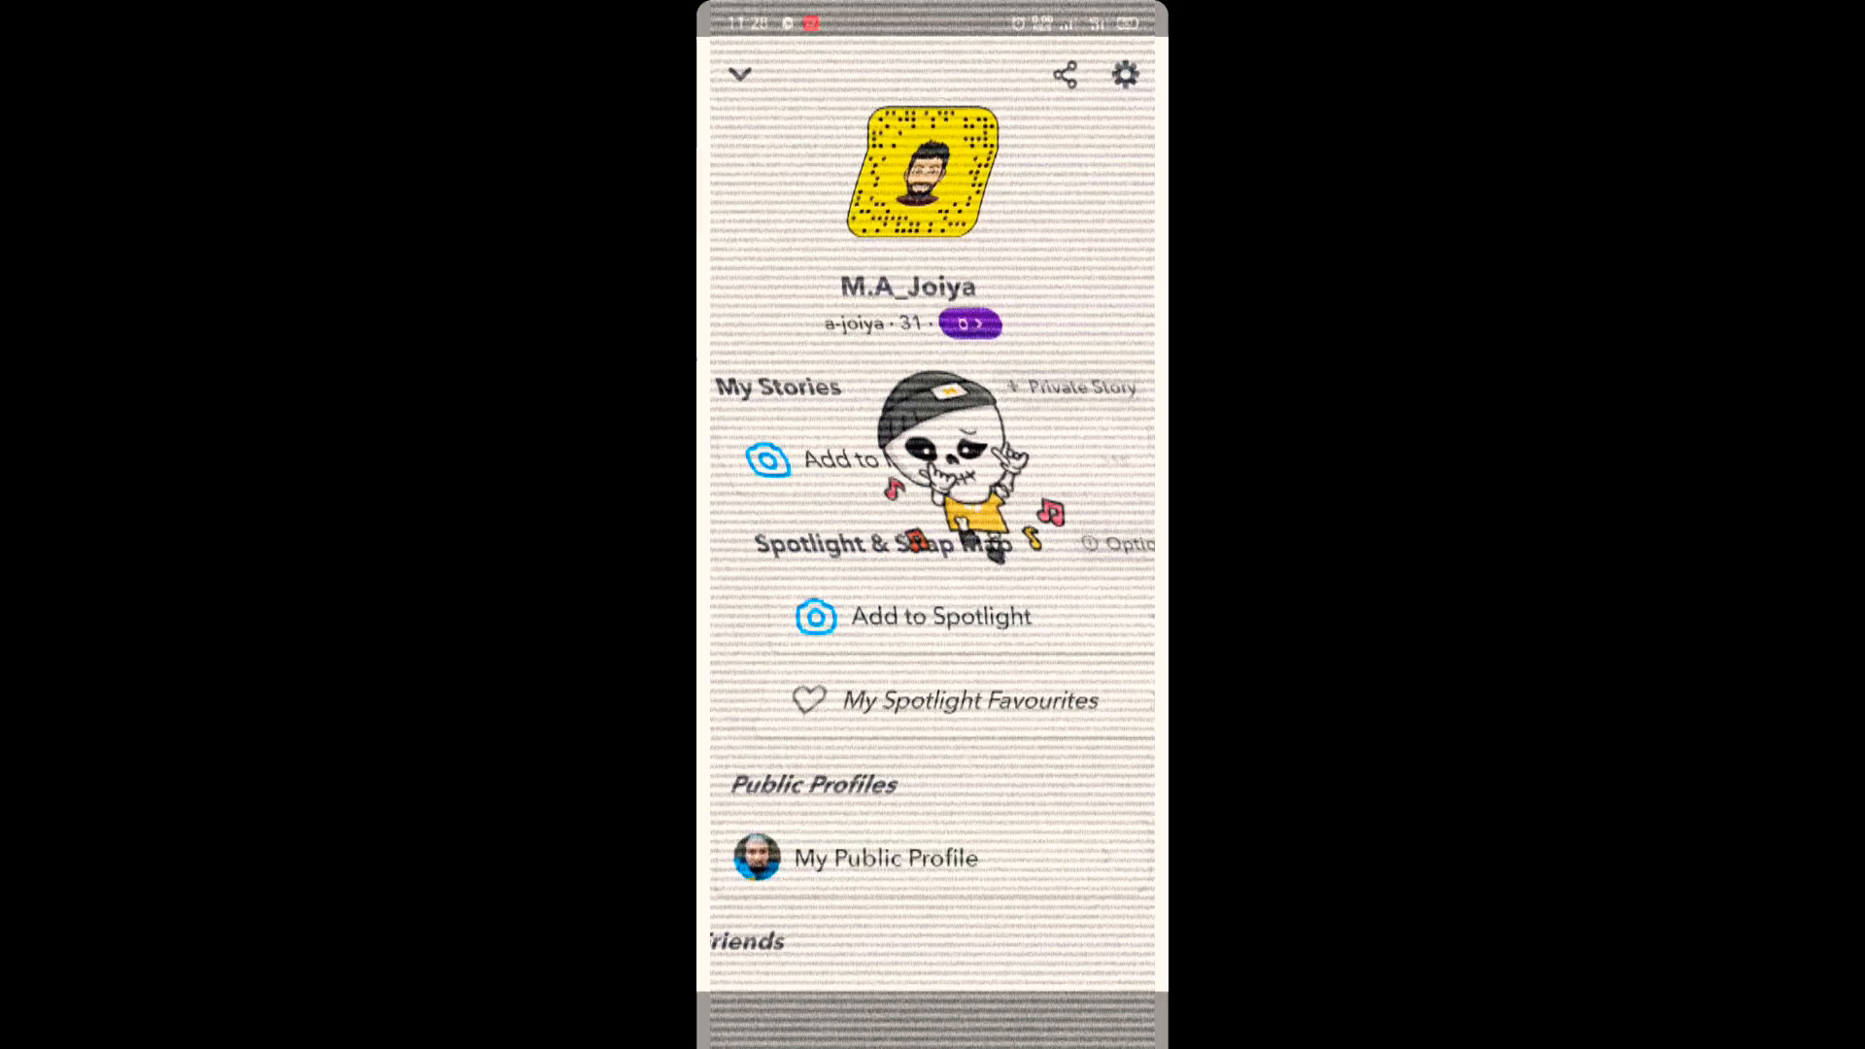
Scroll down the profile to the Bitmoji section and choose Edit my Bitmoji.
scroll("down", 3)
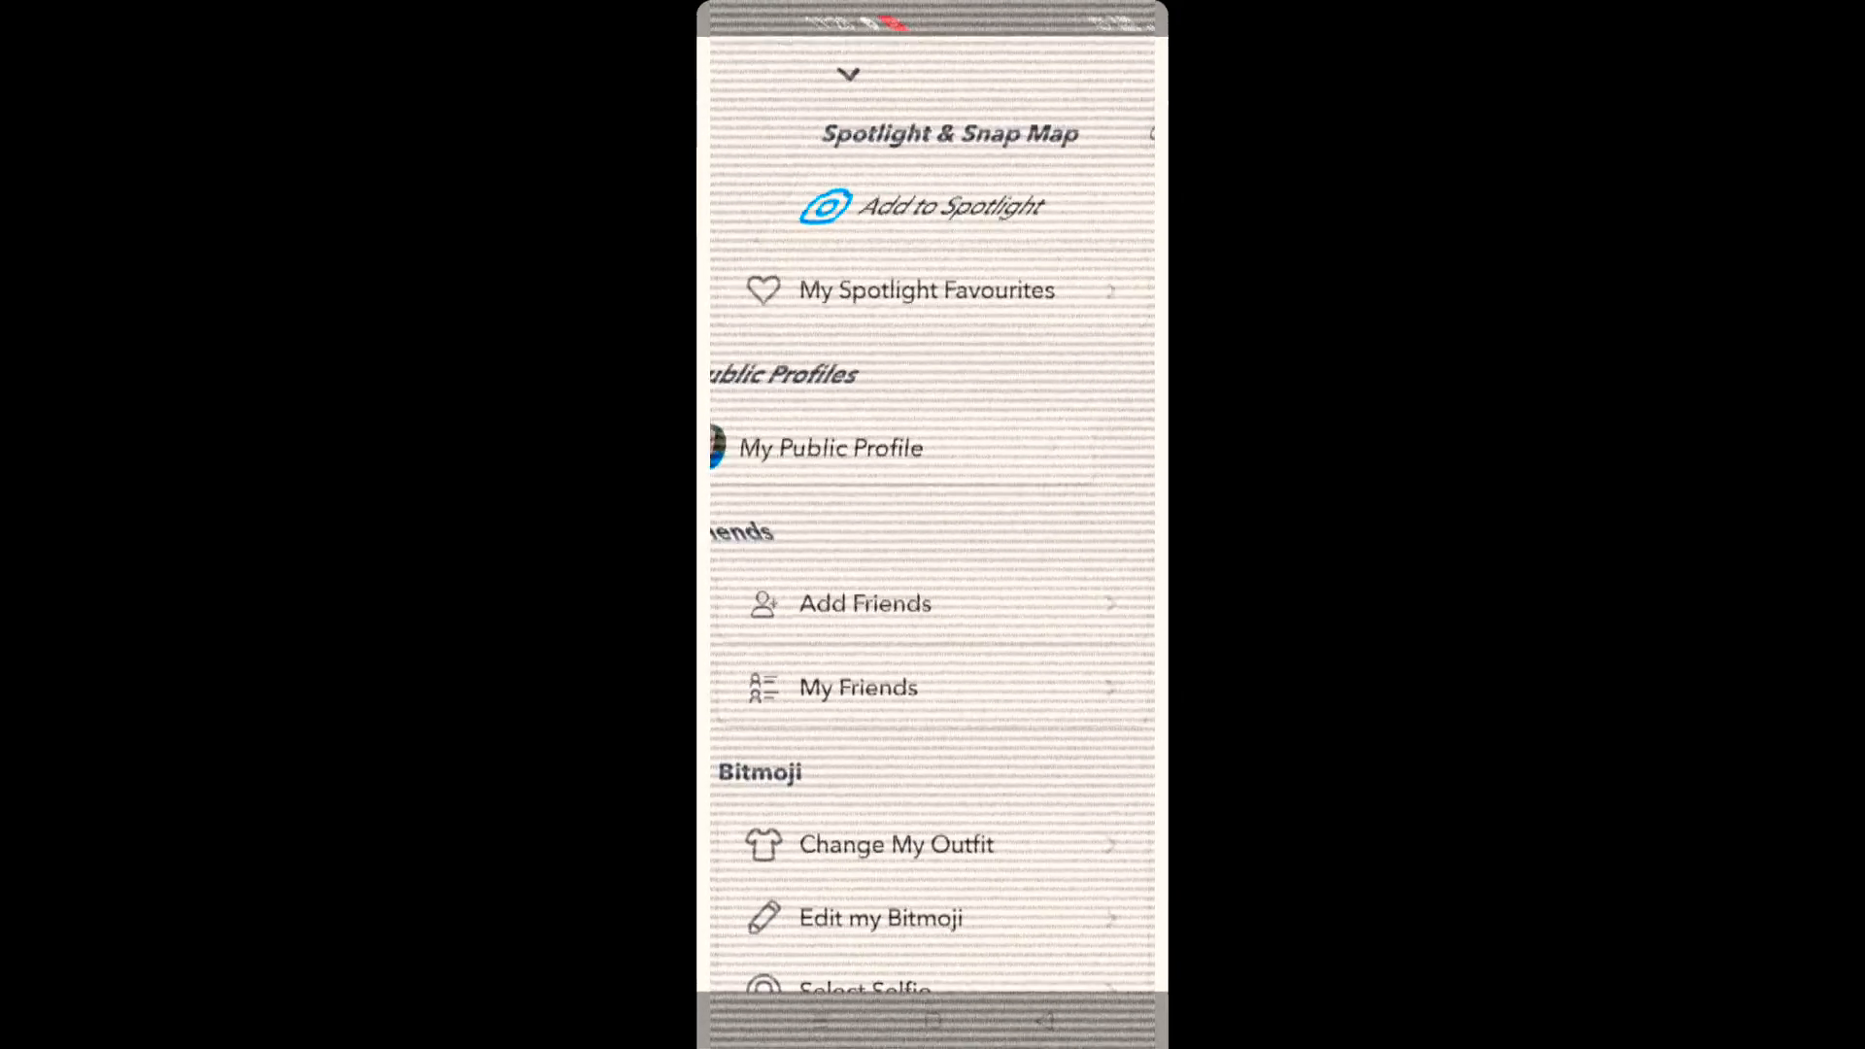
scroll("down", 3)
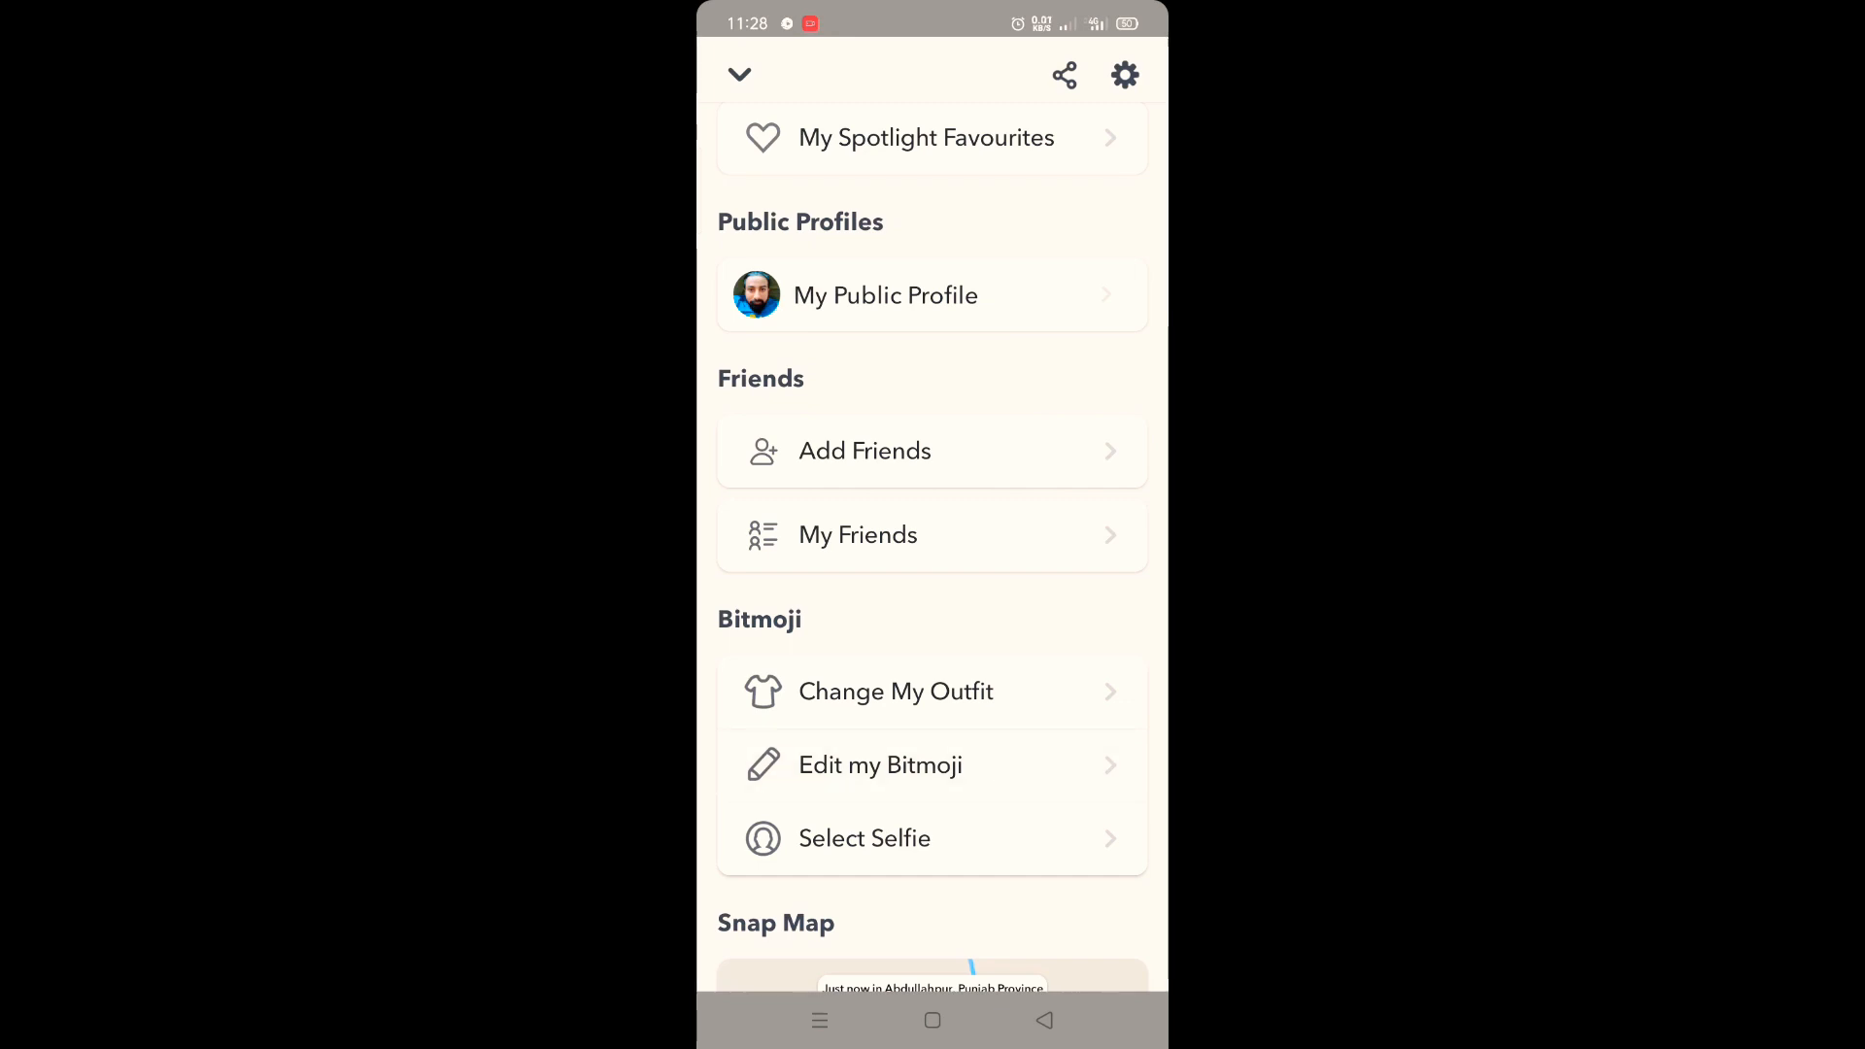
left_click(882, 765)
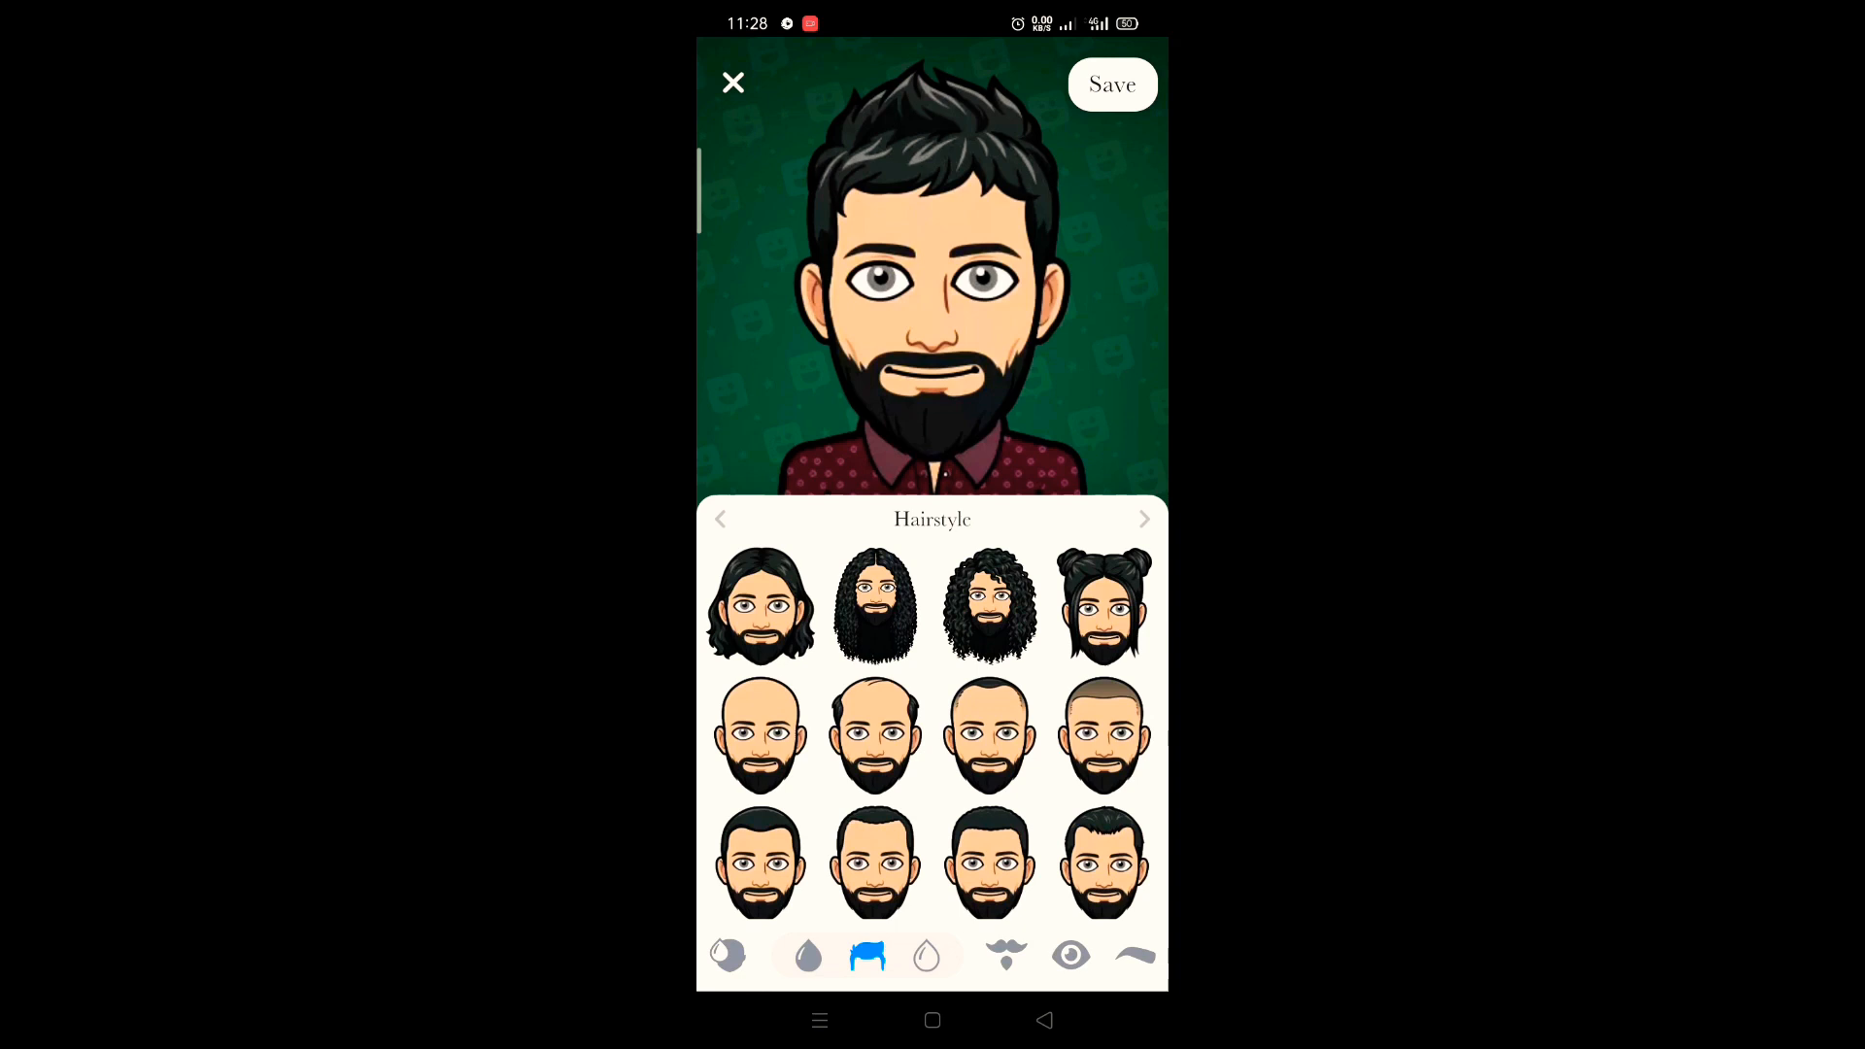
Close the Bitmoji editor with the X, discarding any changes.
left_click(733, 83)
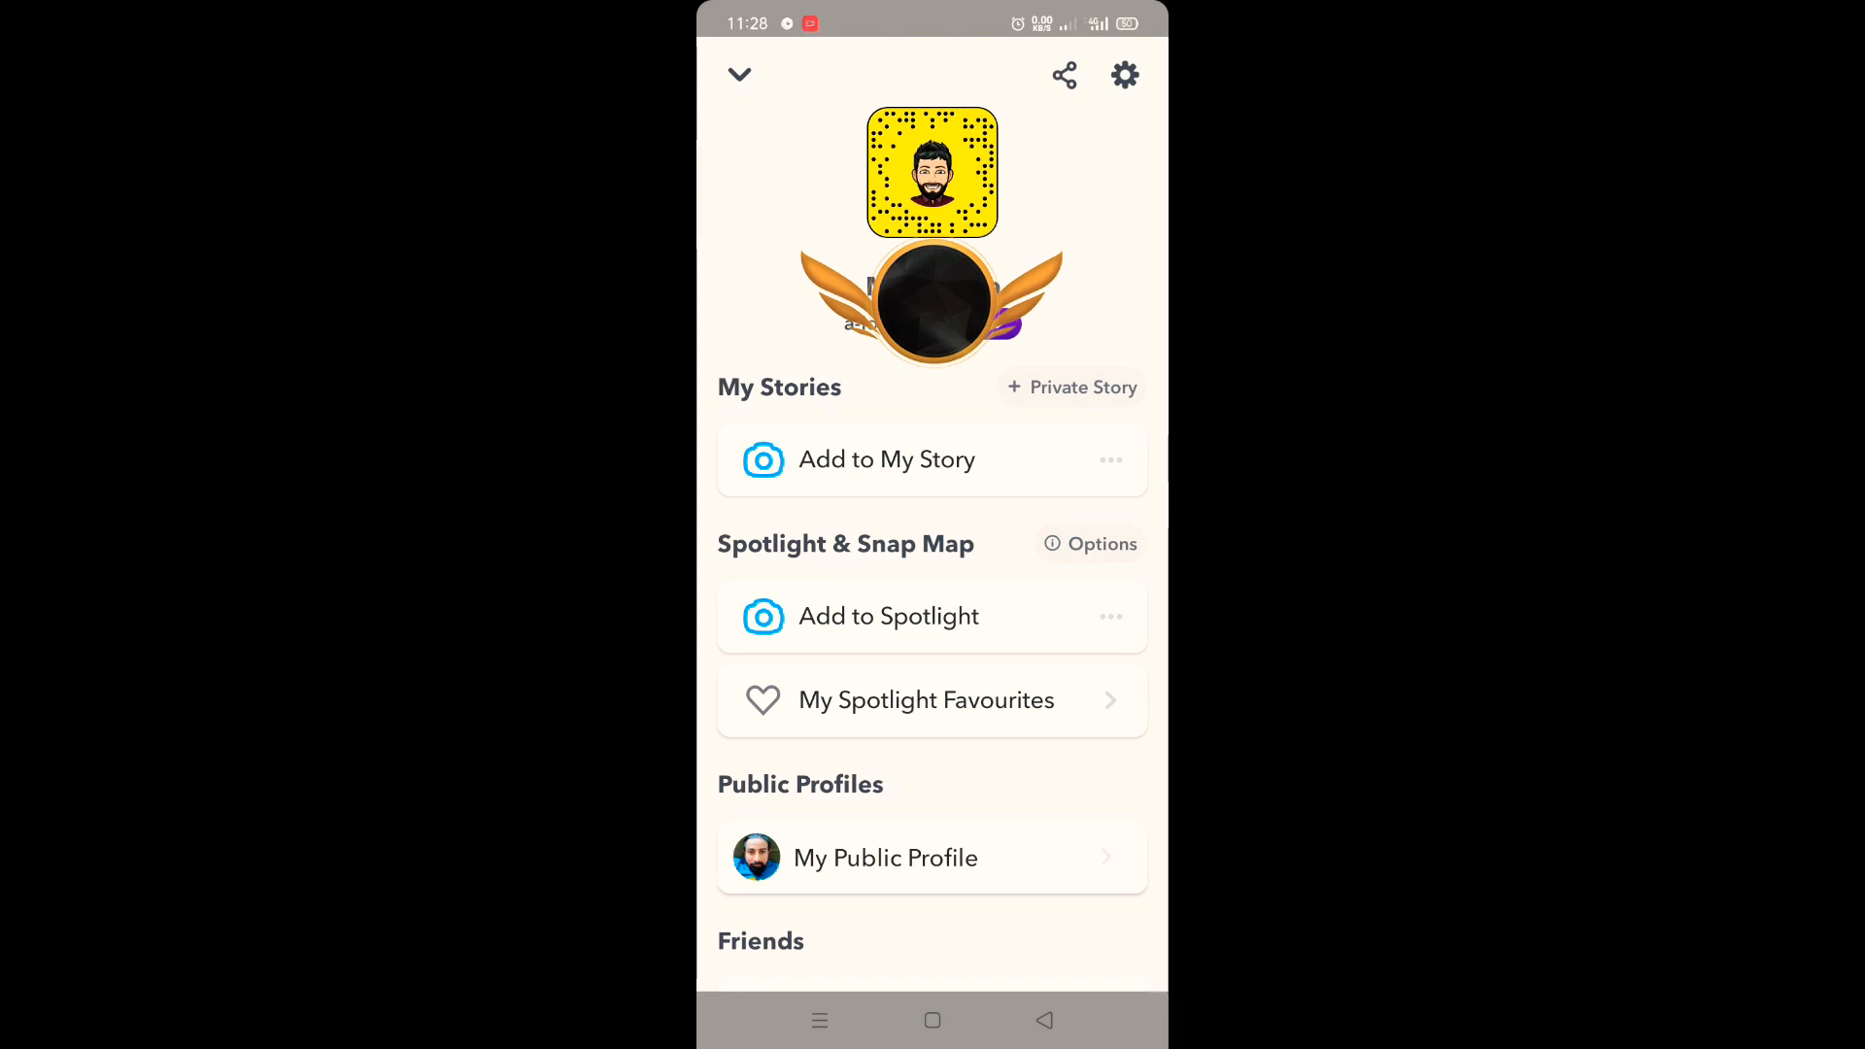
Choose Add to My Story under My Stories on the profile.
left_click(885, 460)
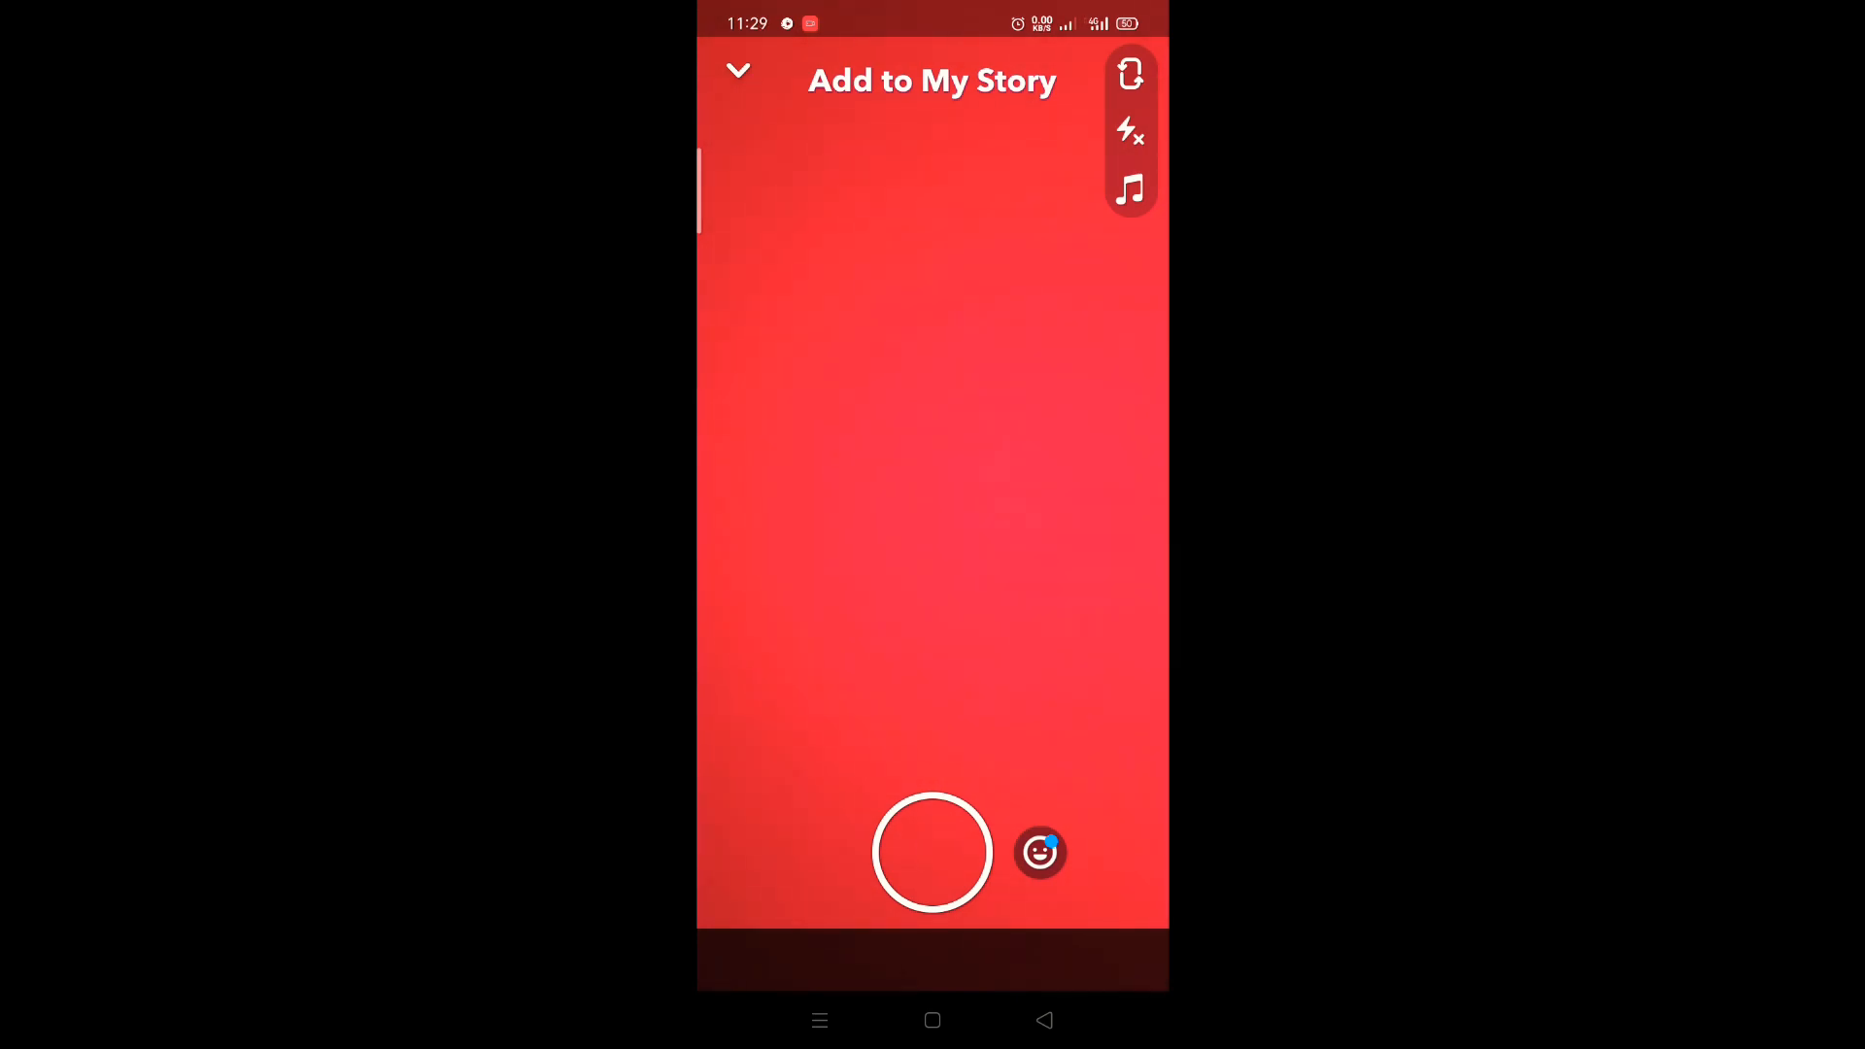
Capture a red snap, send it to My Story, and close the profile.
left_click(933, 853)
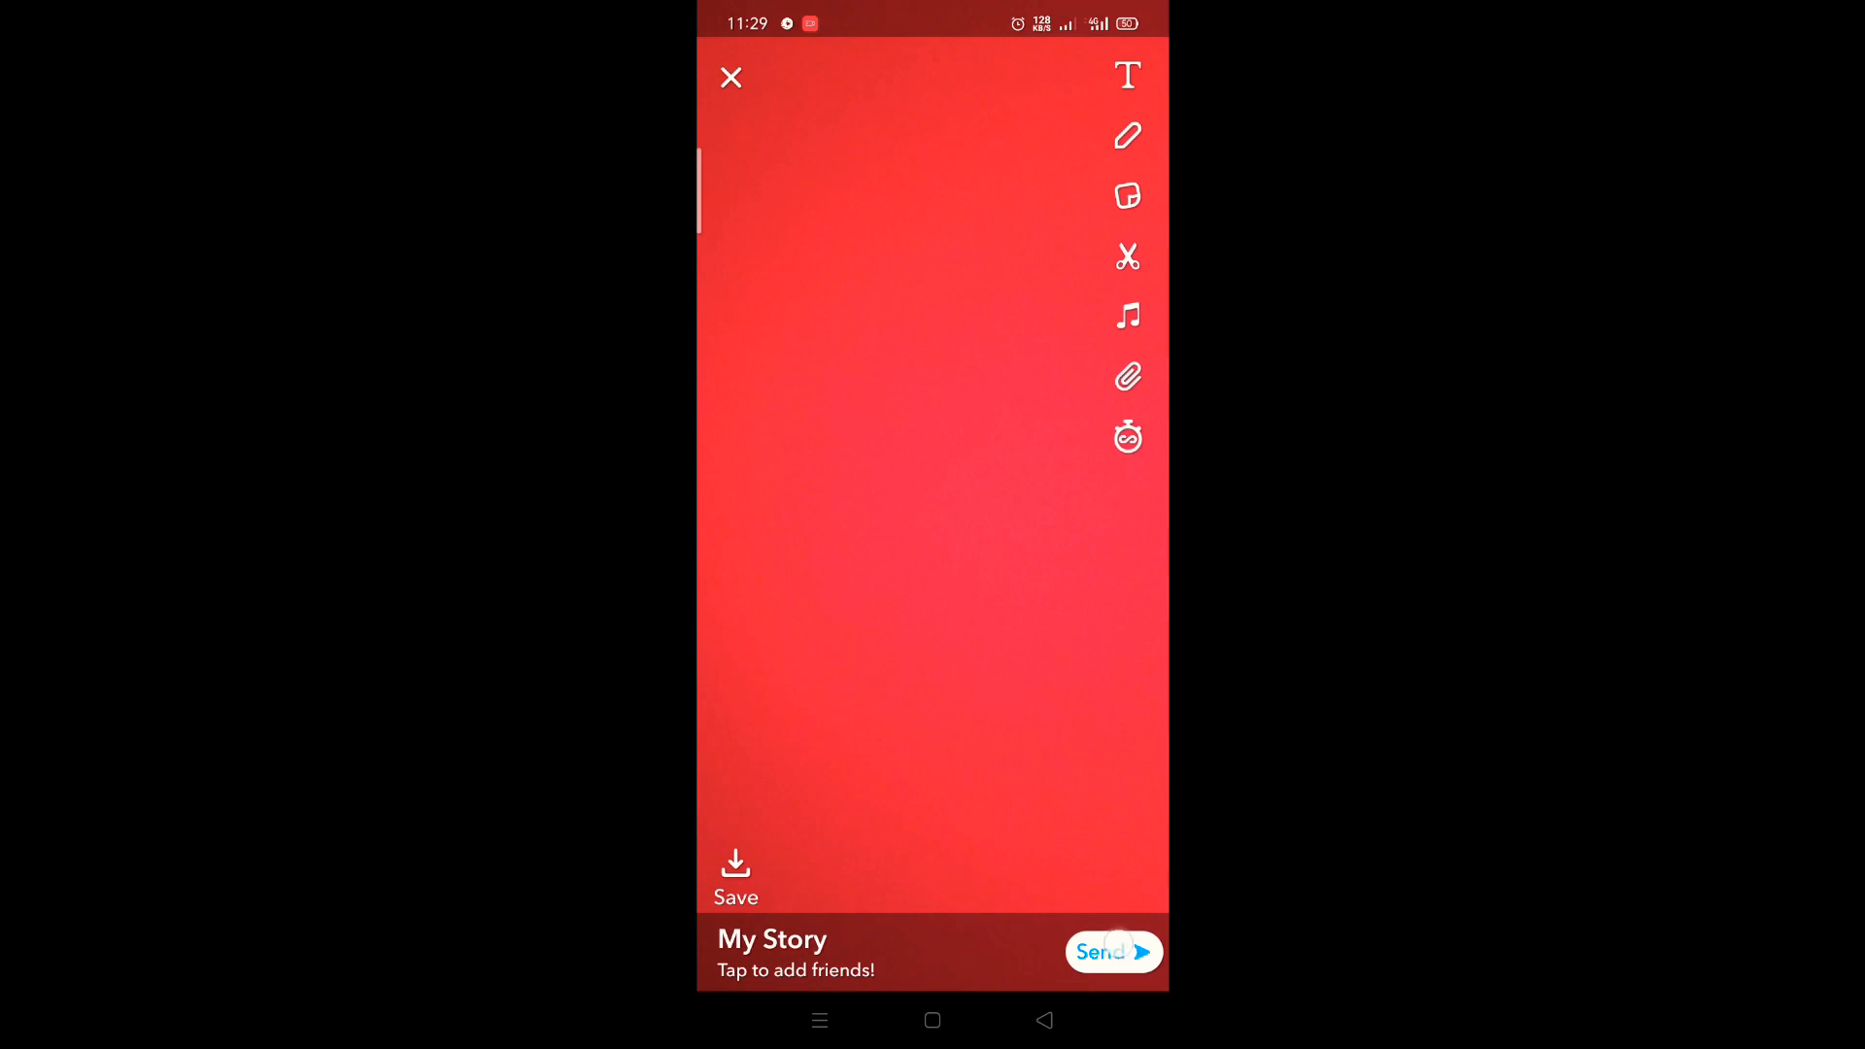
left_click(1111, 952)
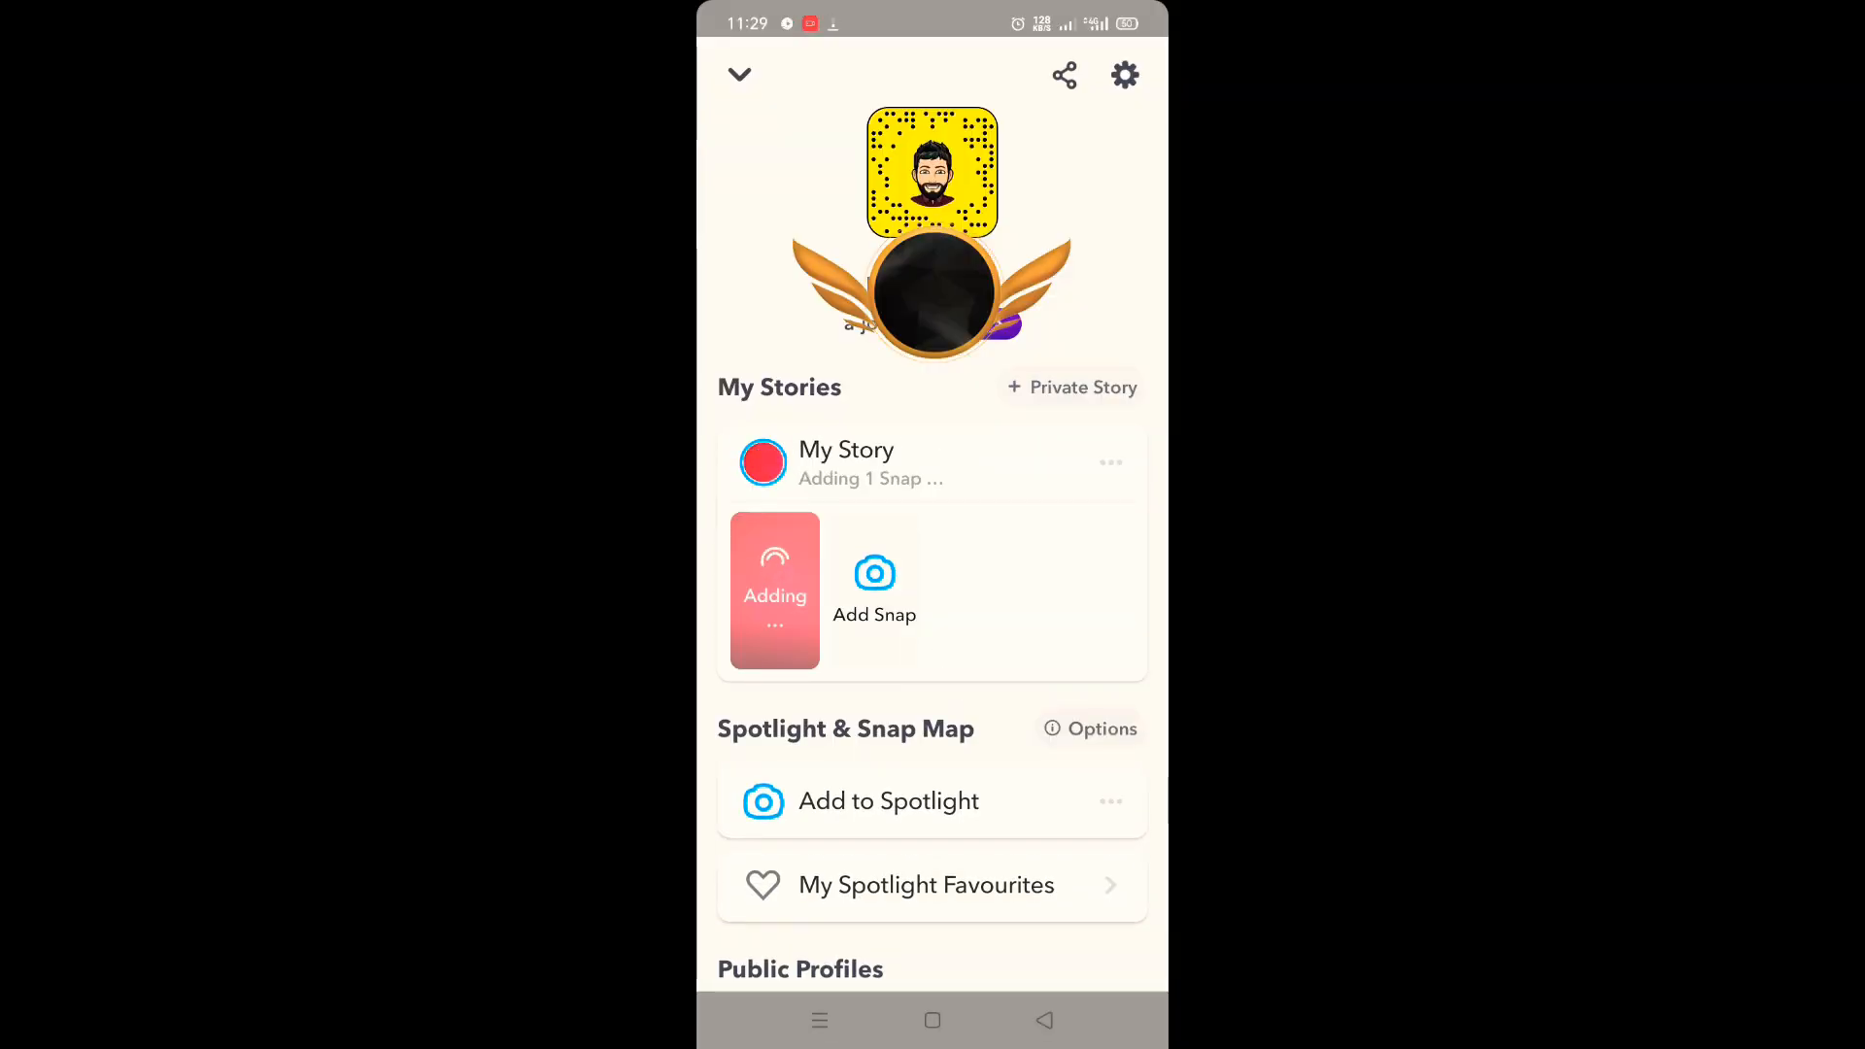
left_click(739, 74)
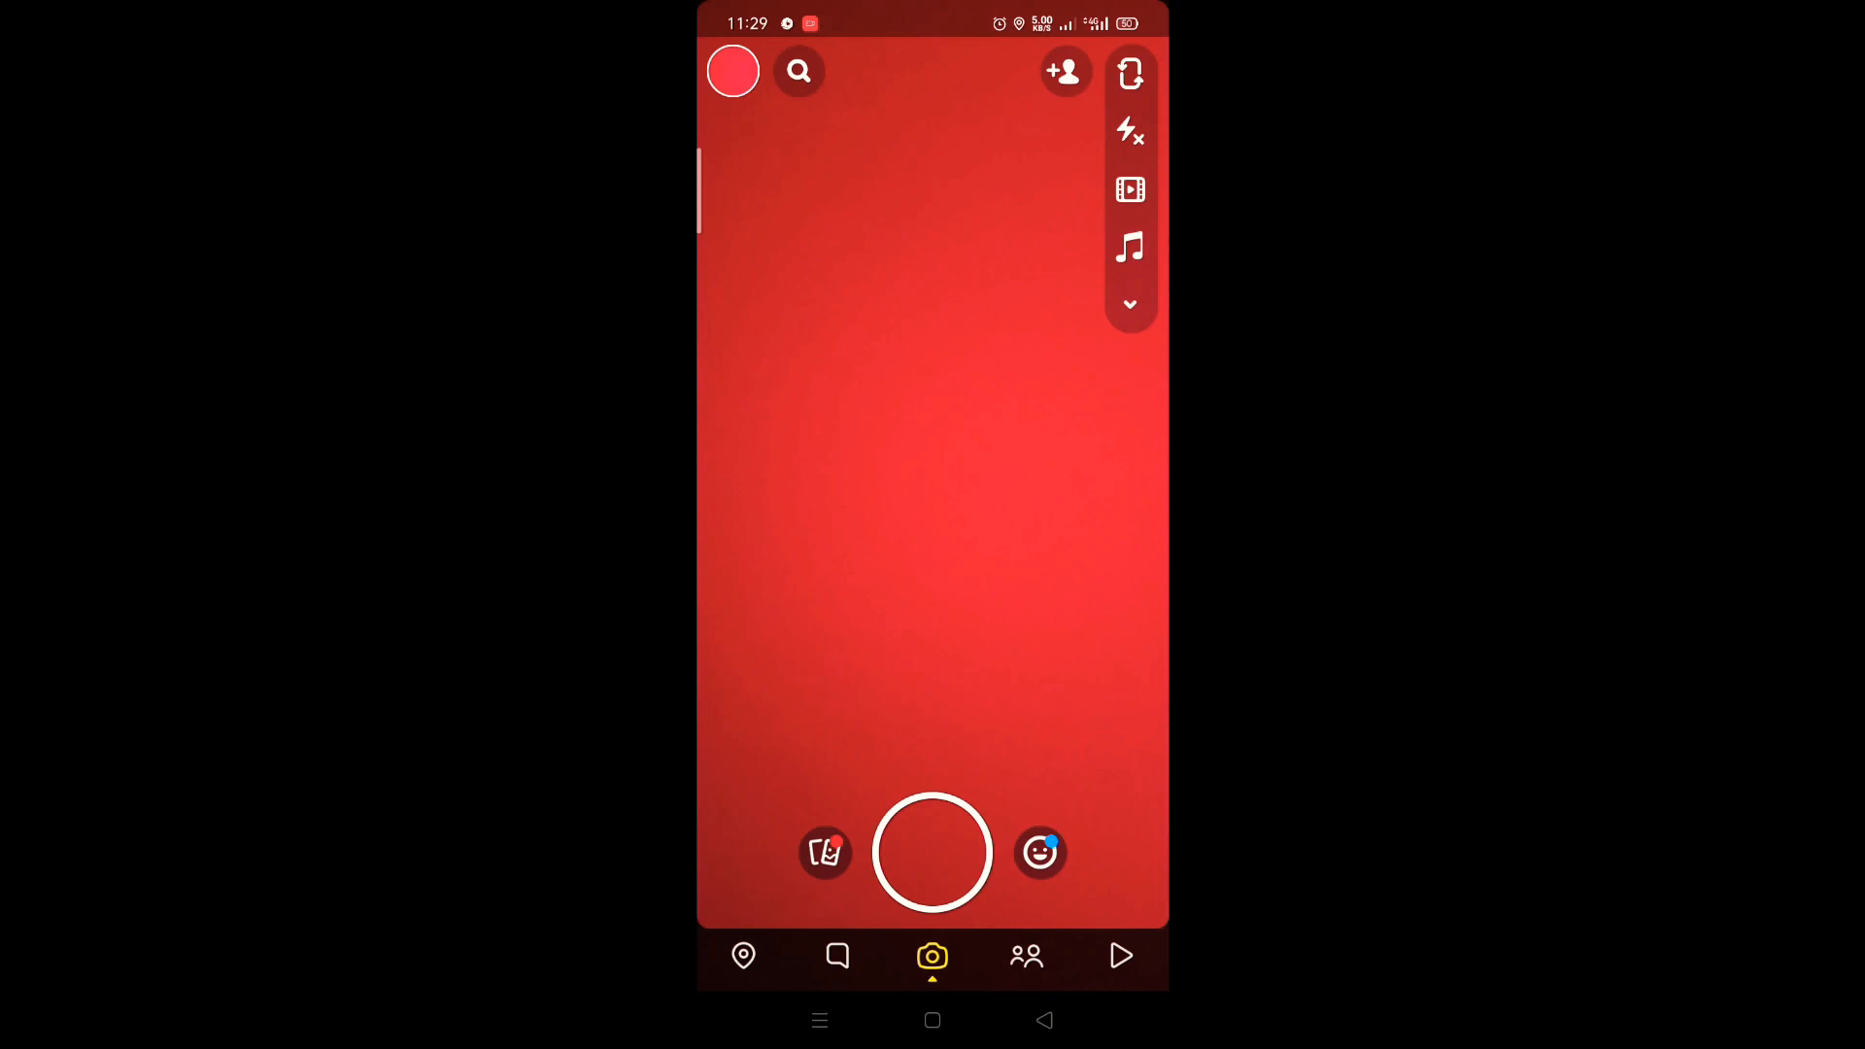
View the profile, now showing the red My Story snap as the picture.
left_click(733, 71)
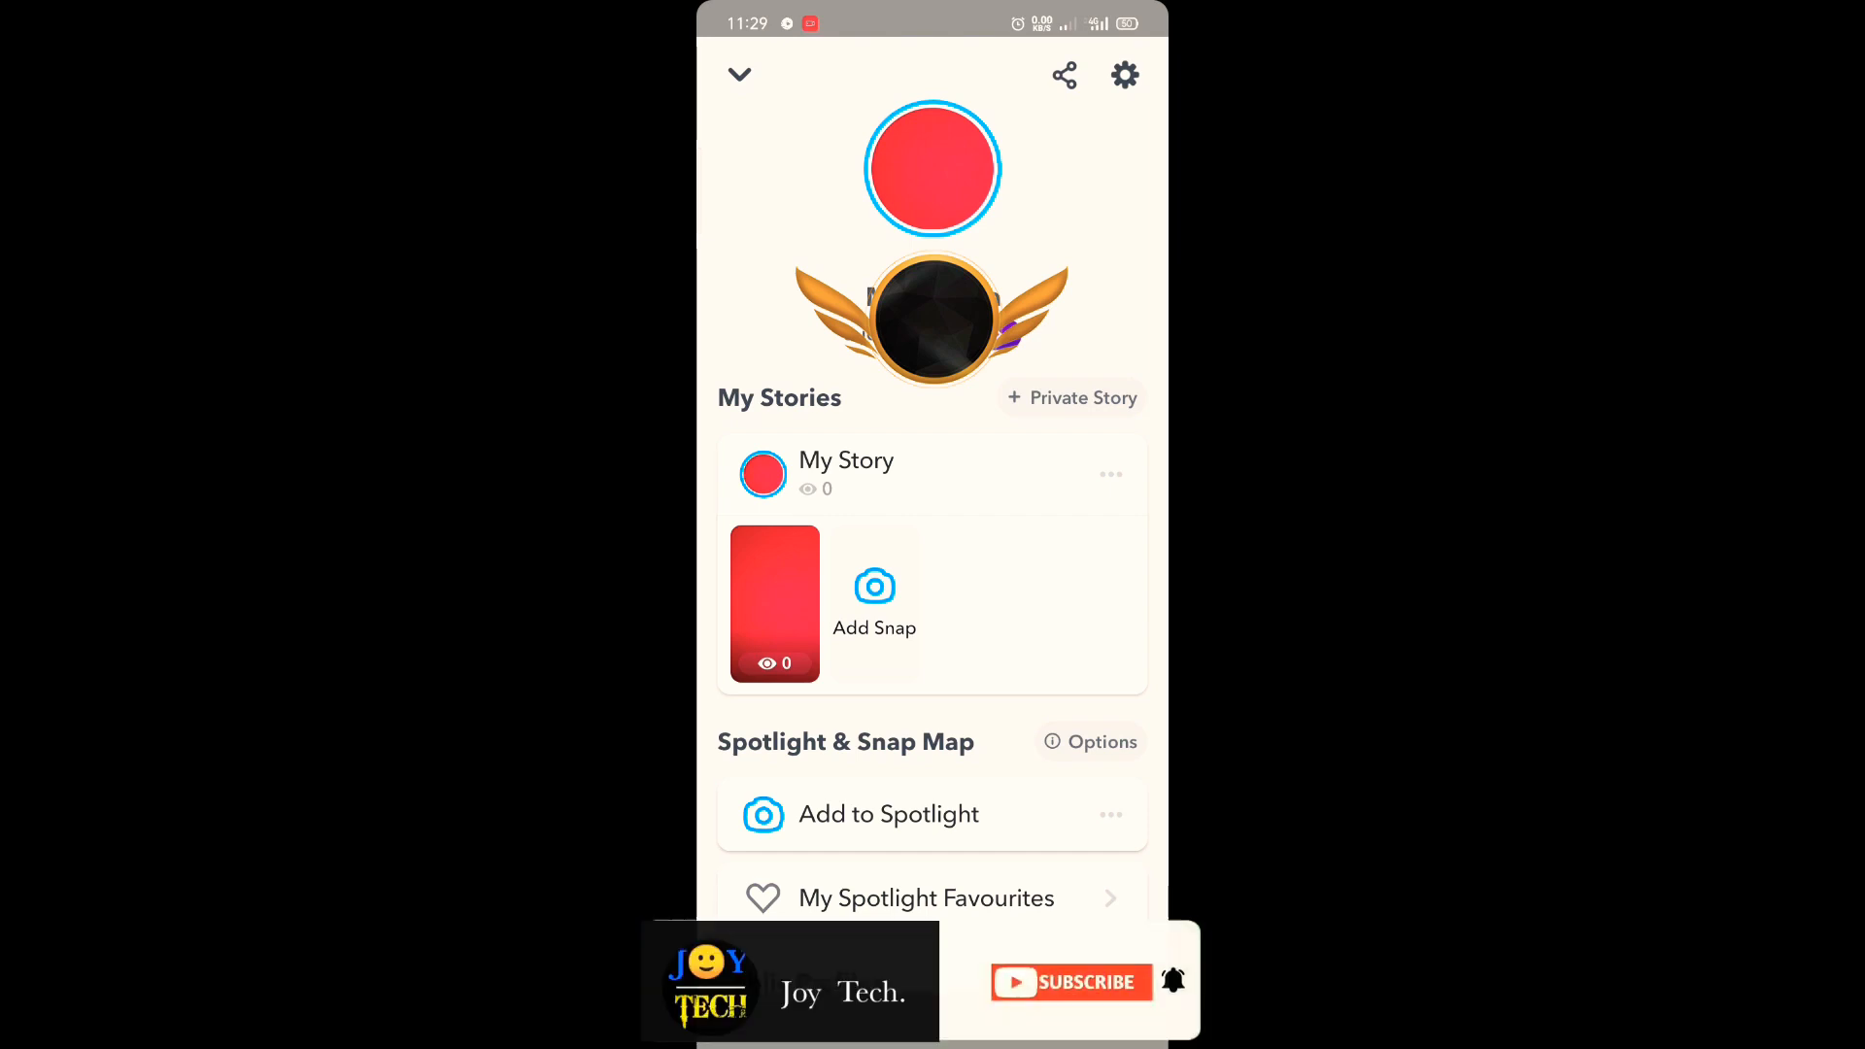
left_click(1069, 982)
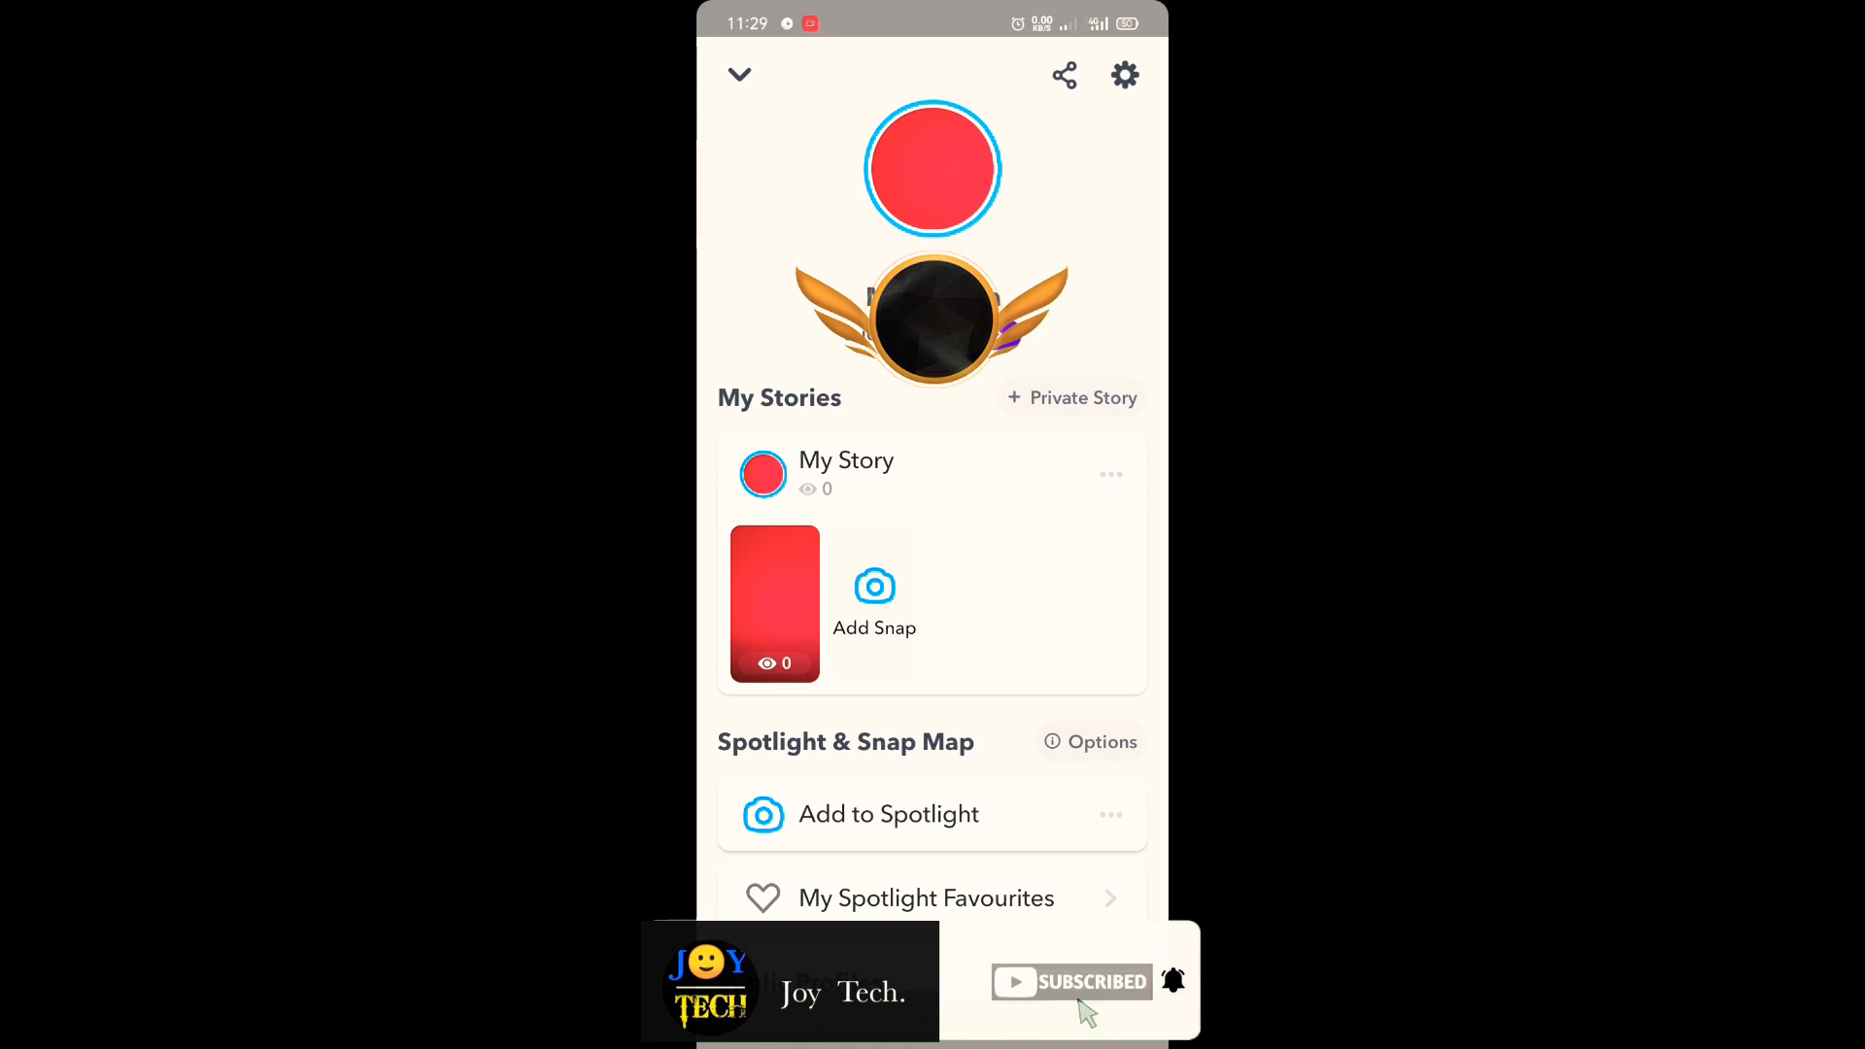